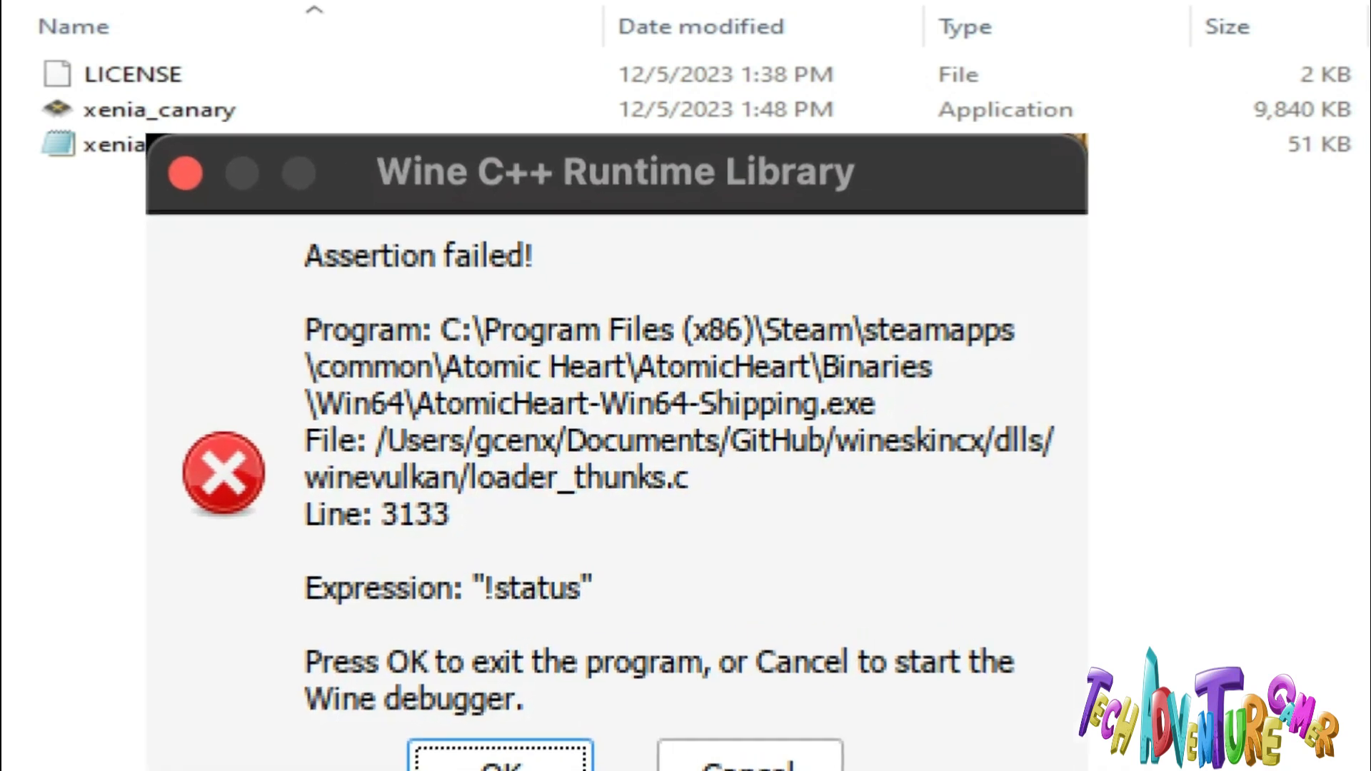
- Dismiss the Wine assertion-failed runtime error to reveal the xenia_canary folder
click(499, 756)
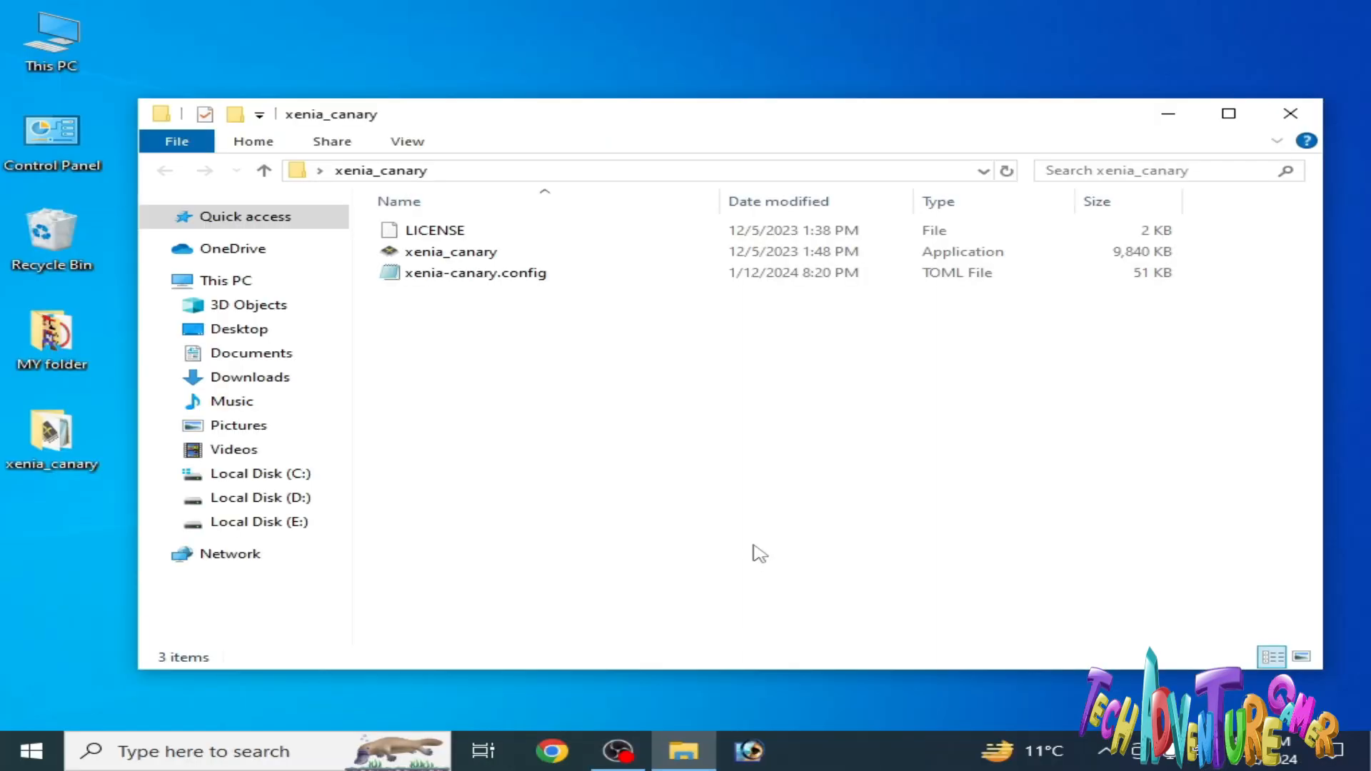
click(475, 272)
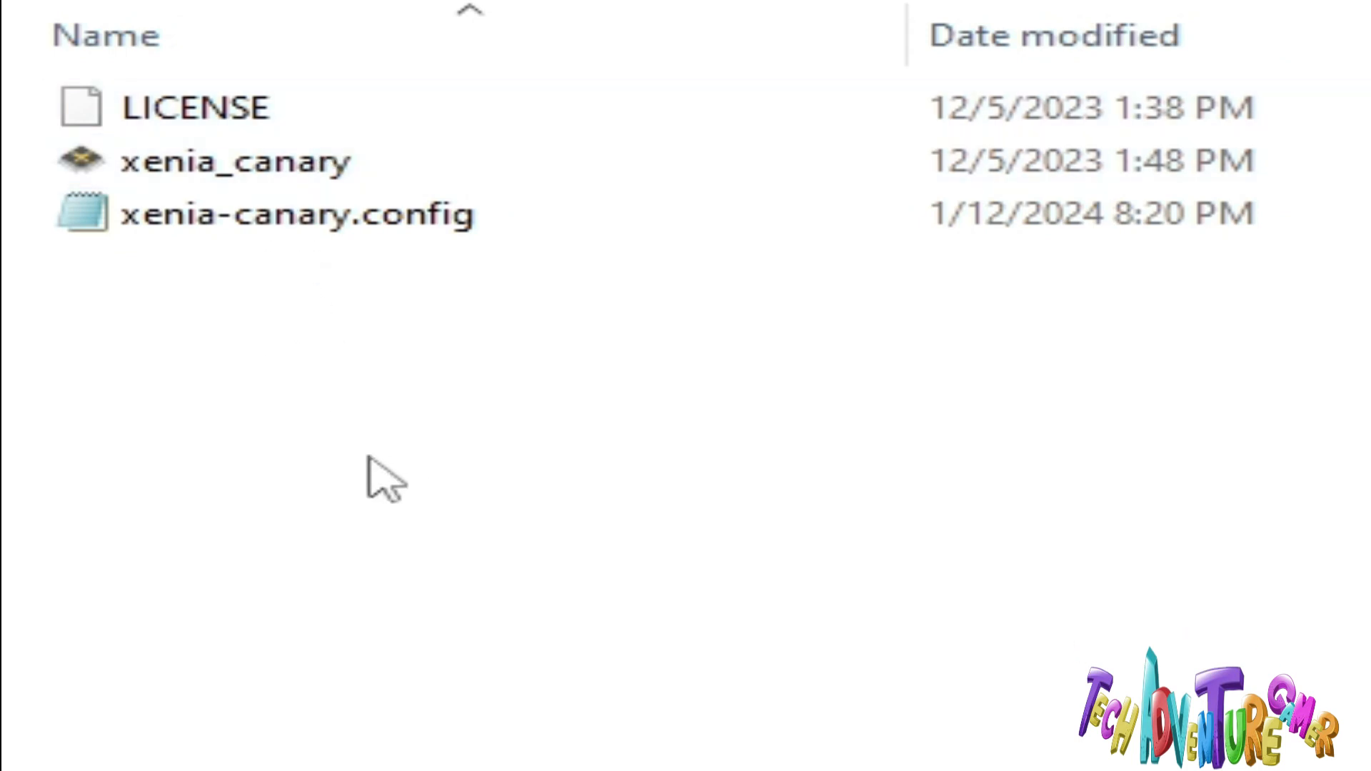
mouse_move(479, 451)
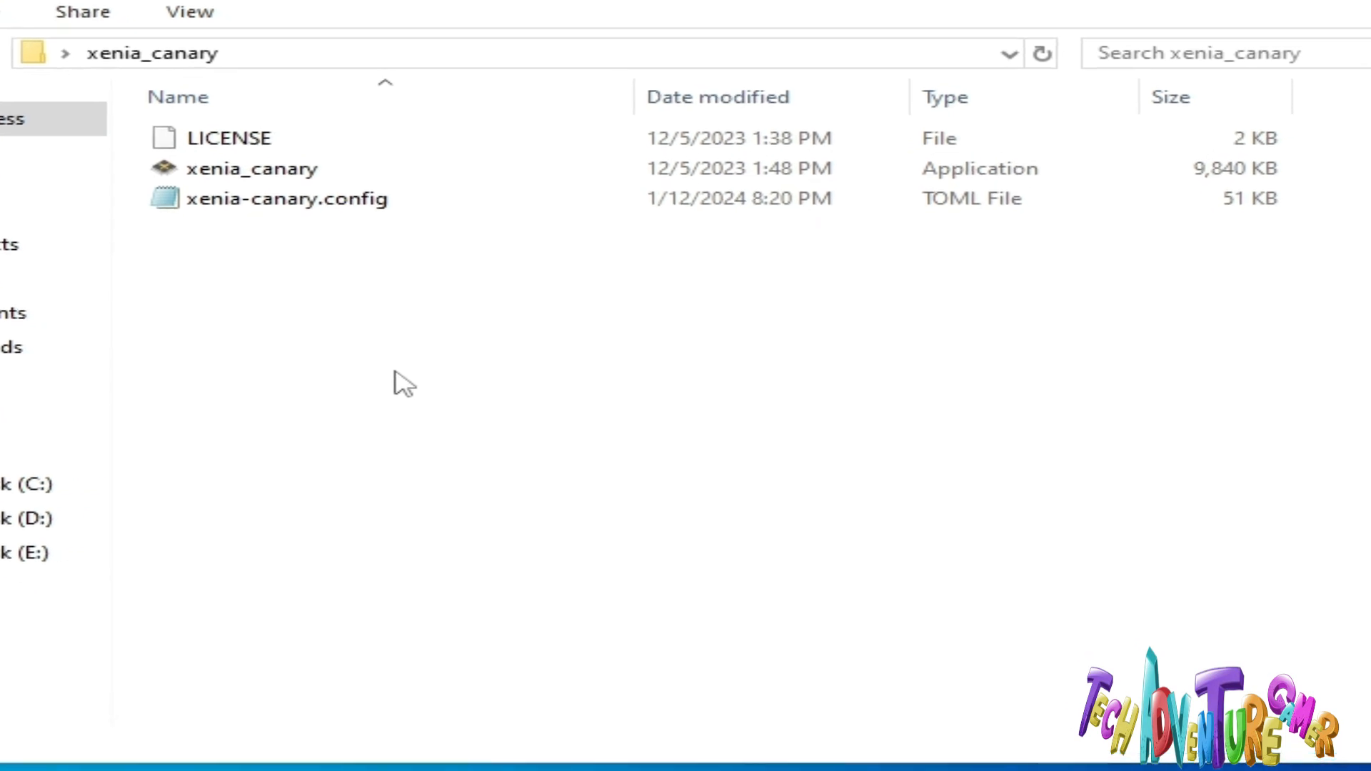
click(286, 198)
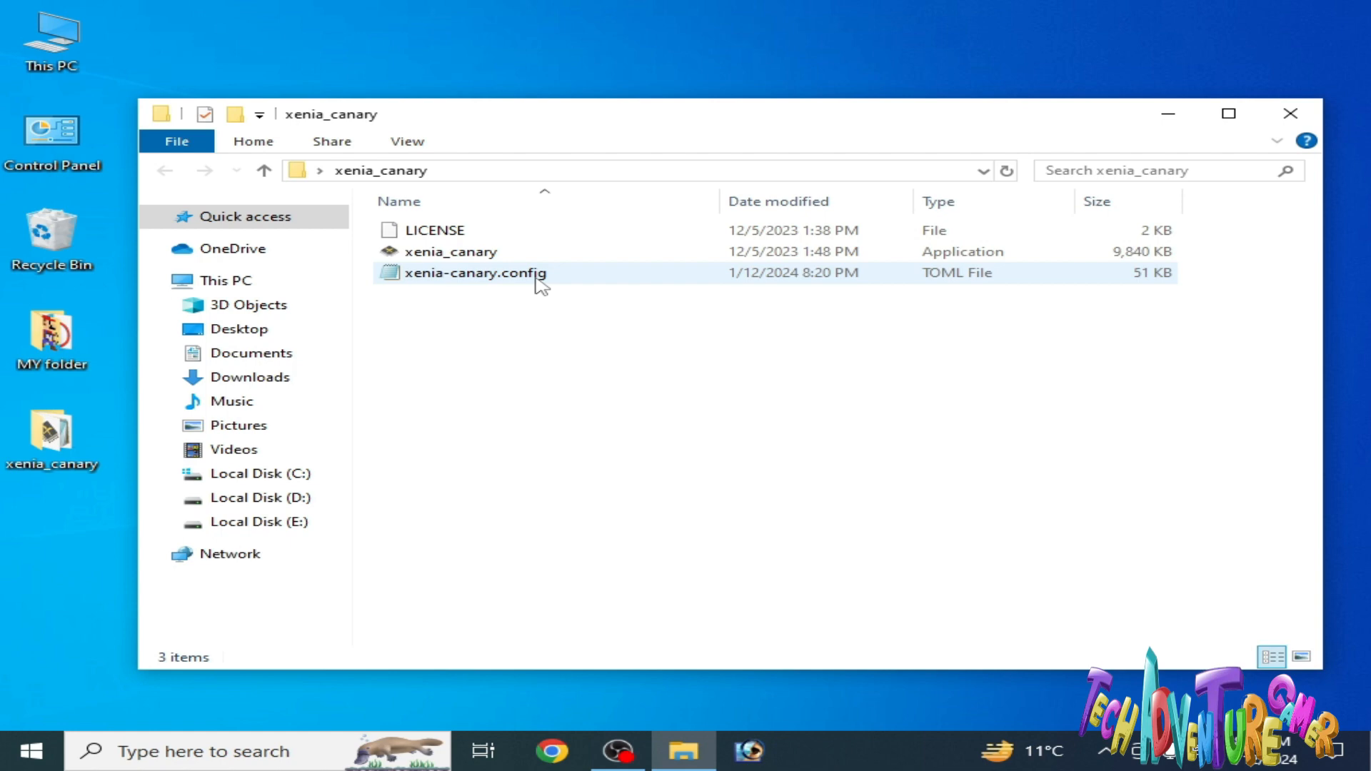
- Open xenia-canary.config in Notepad and search for 'vulkan' to locate the gpu line
double_click(476, 272)
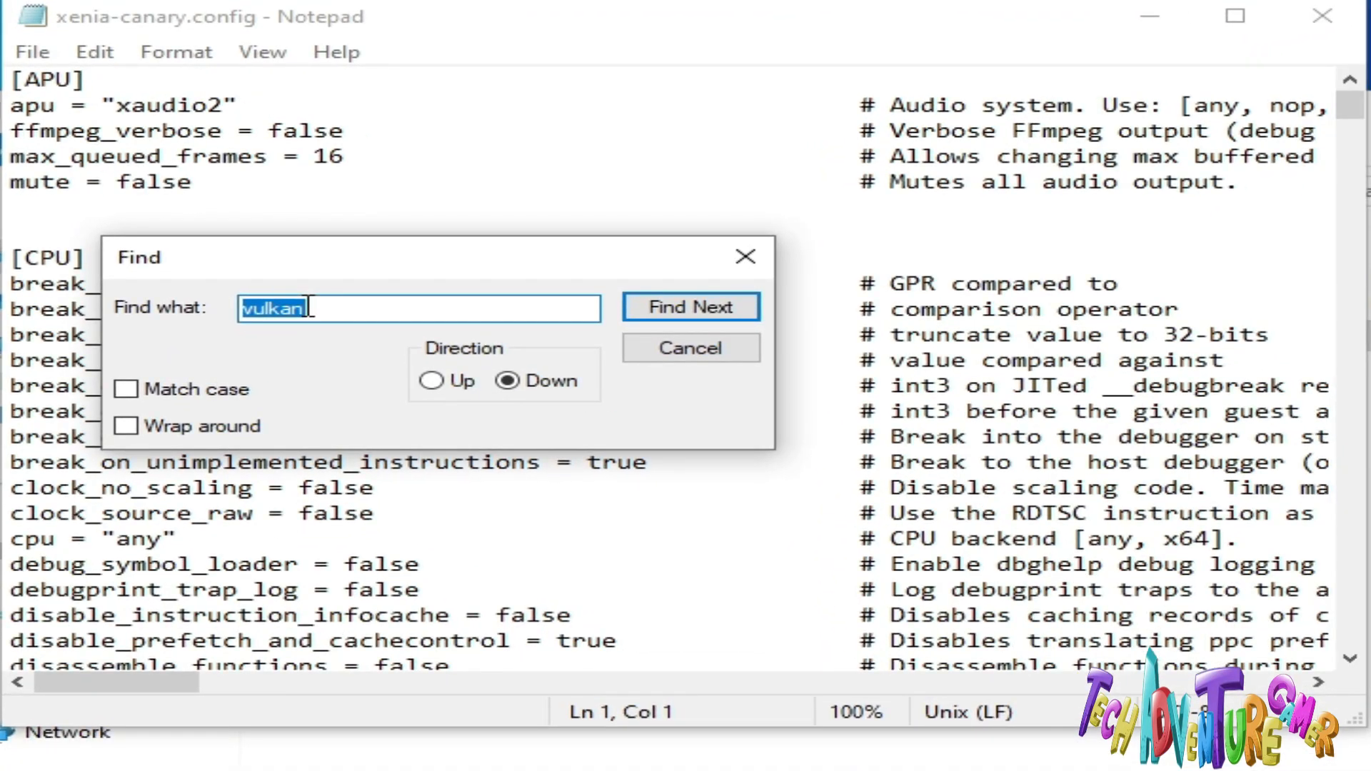
key(Backspace)
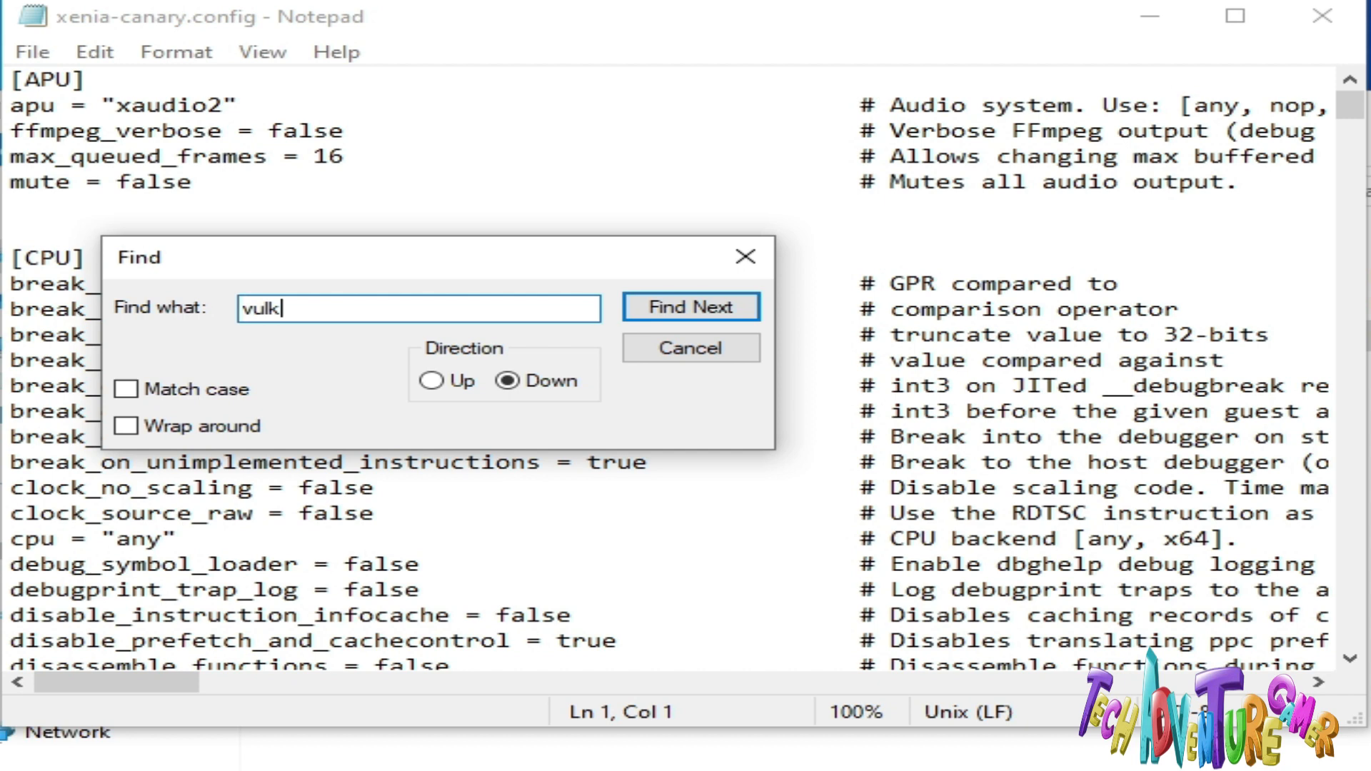
text(an)
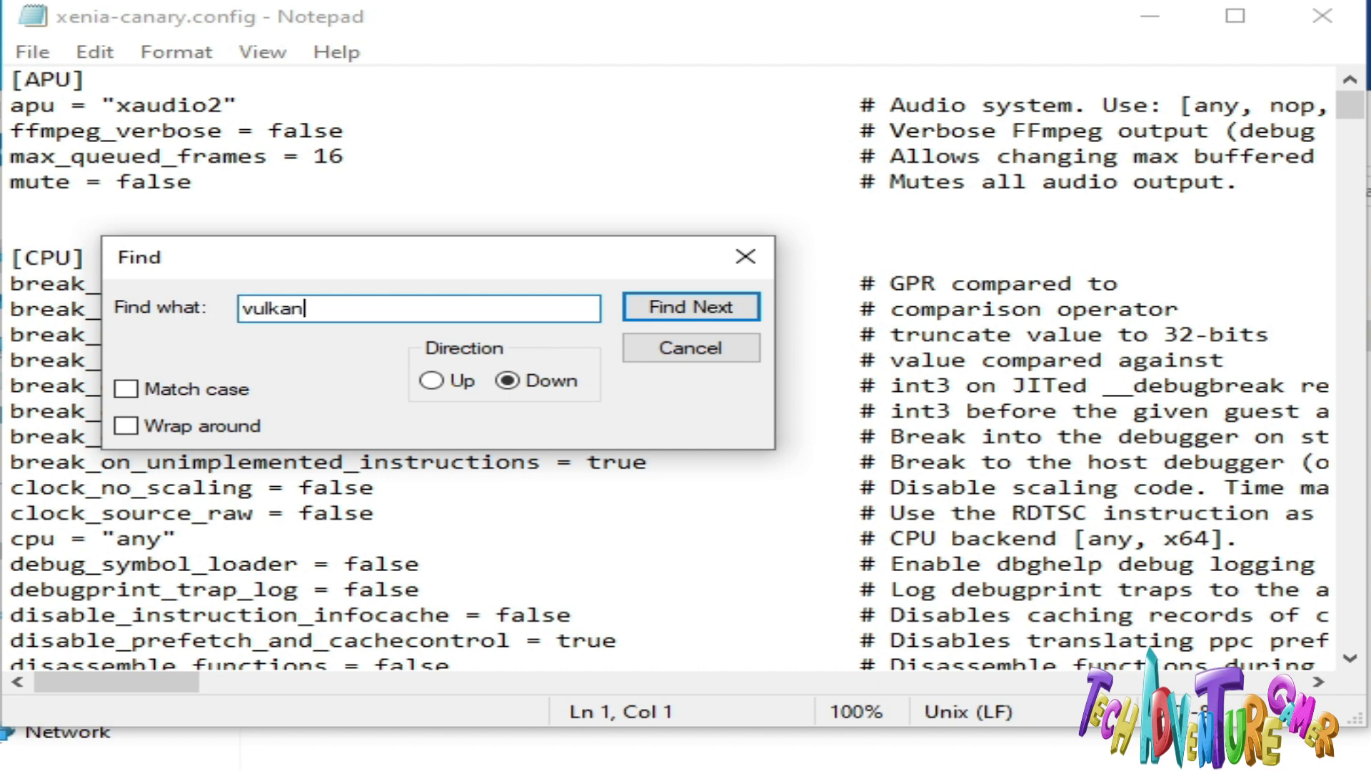
click(689, 307)
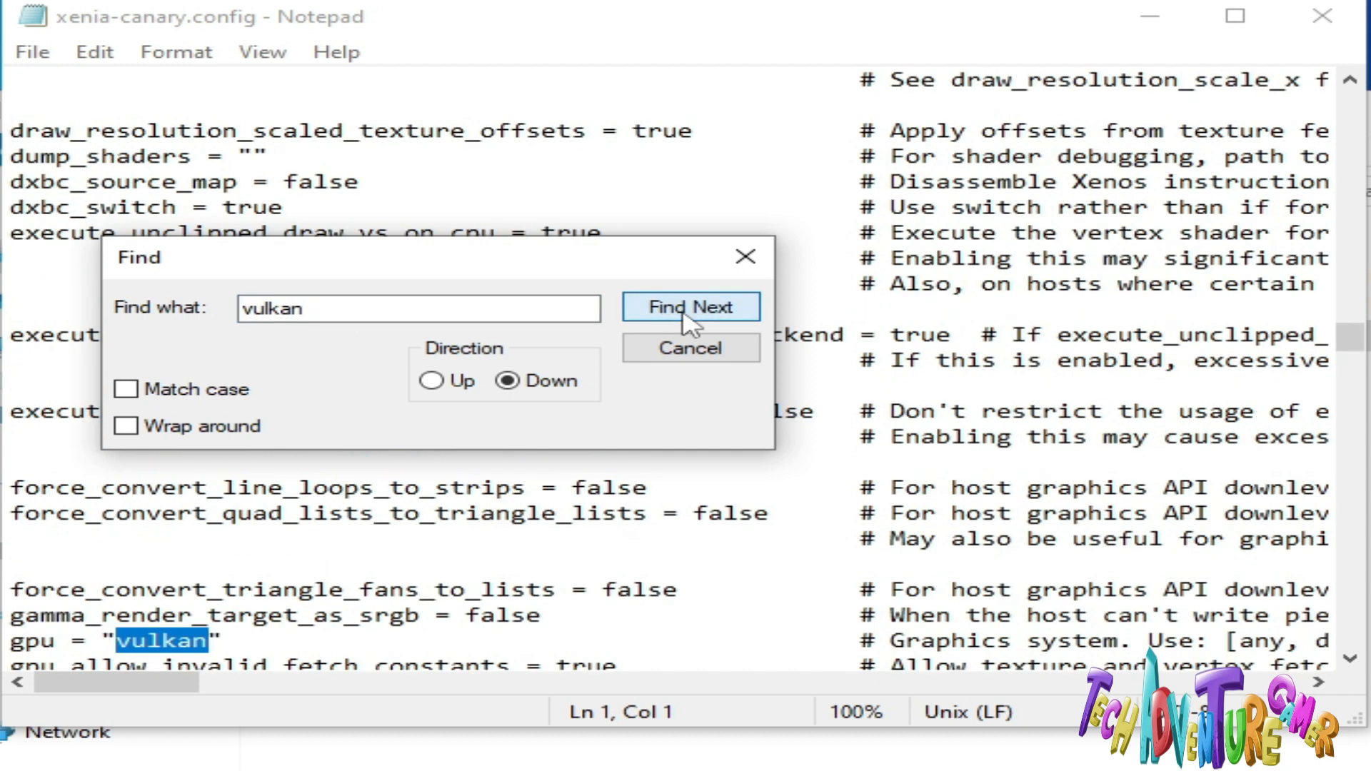
click(689, 307)
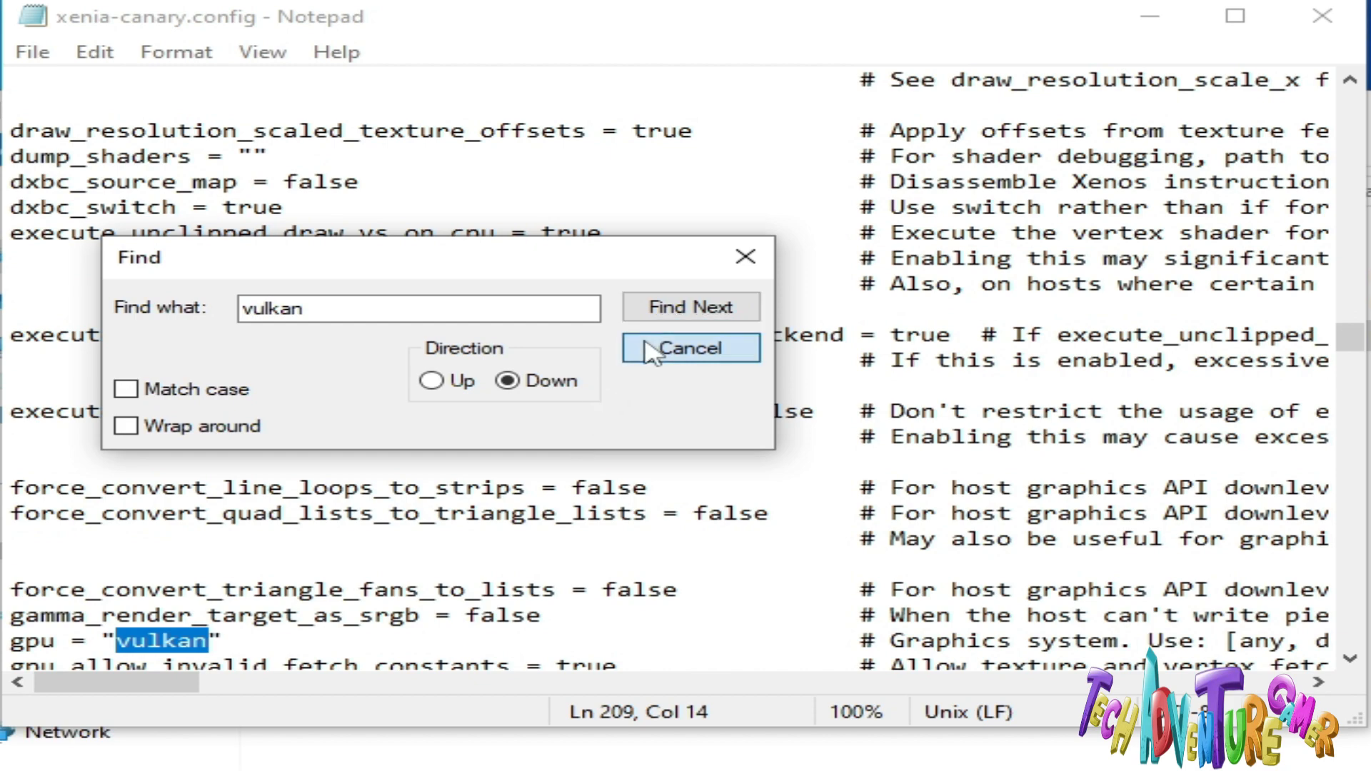
- Close the search and read the gpu comment listing any, d3d12, vulkan, null
click(690, 347)
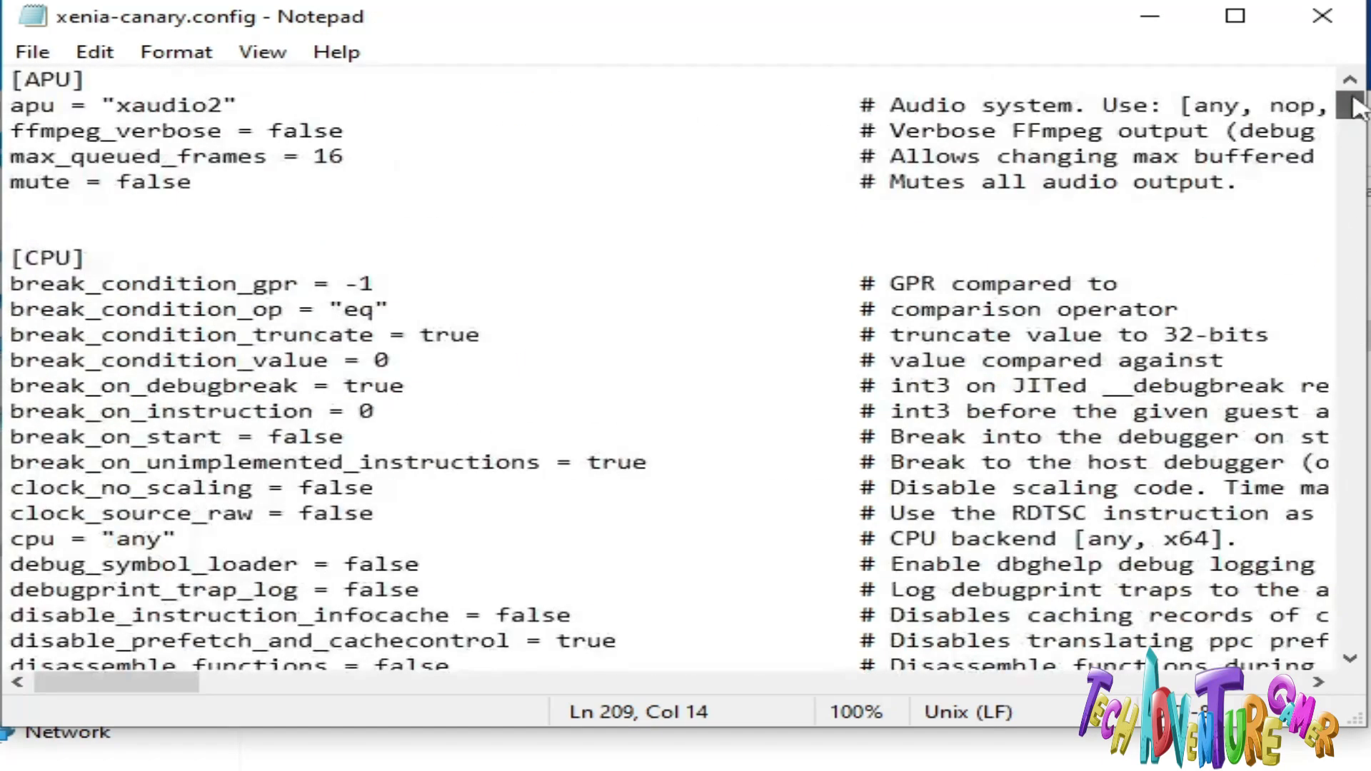
scroll(down, 3)
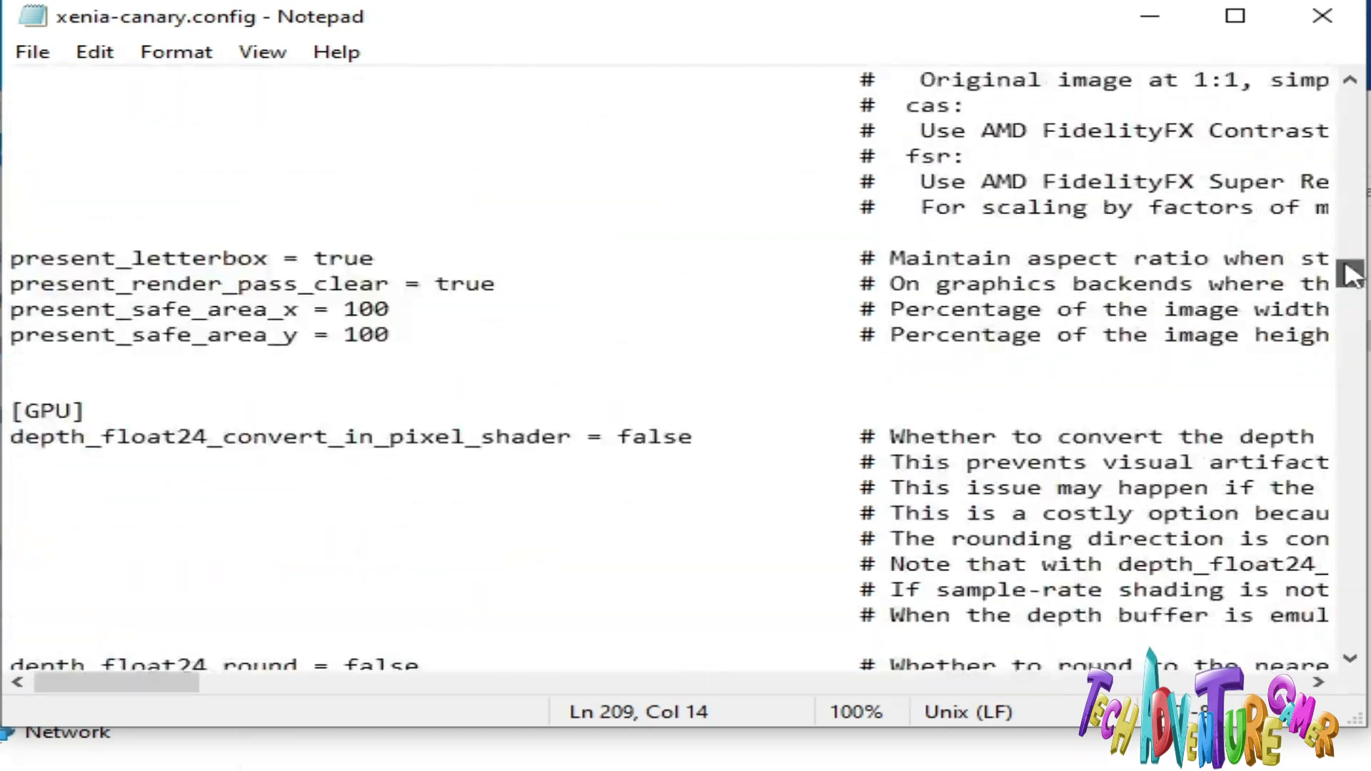
scroll(down, 3)
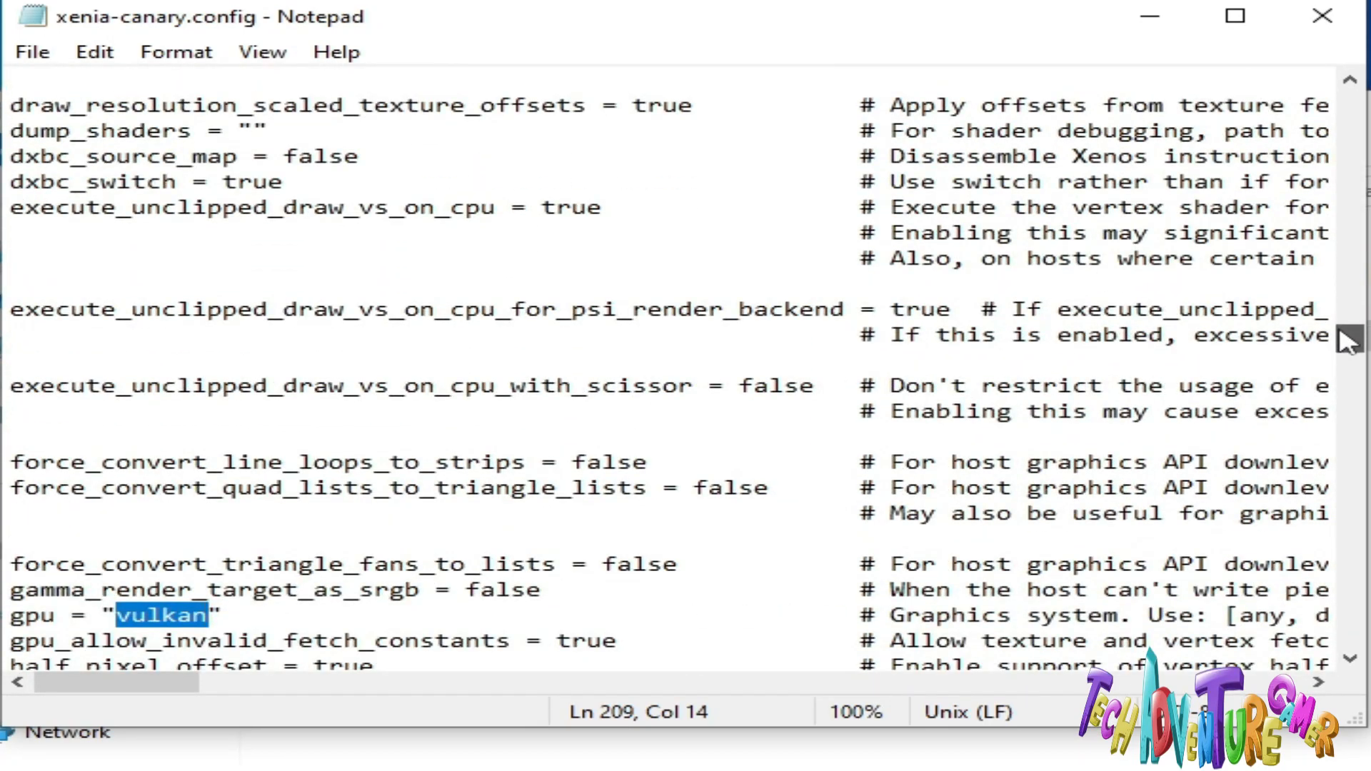
scroll(down, 3)
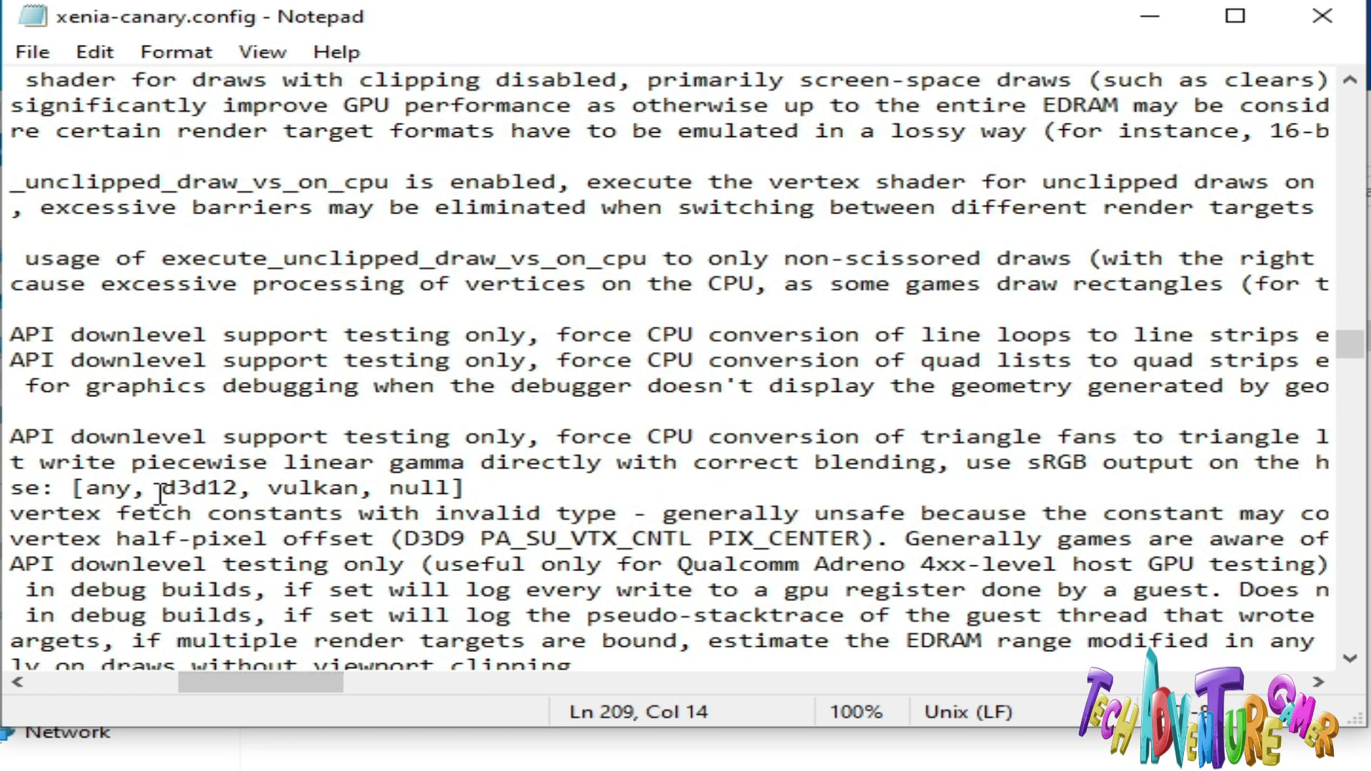
right_click(199, 487)
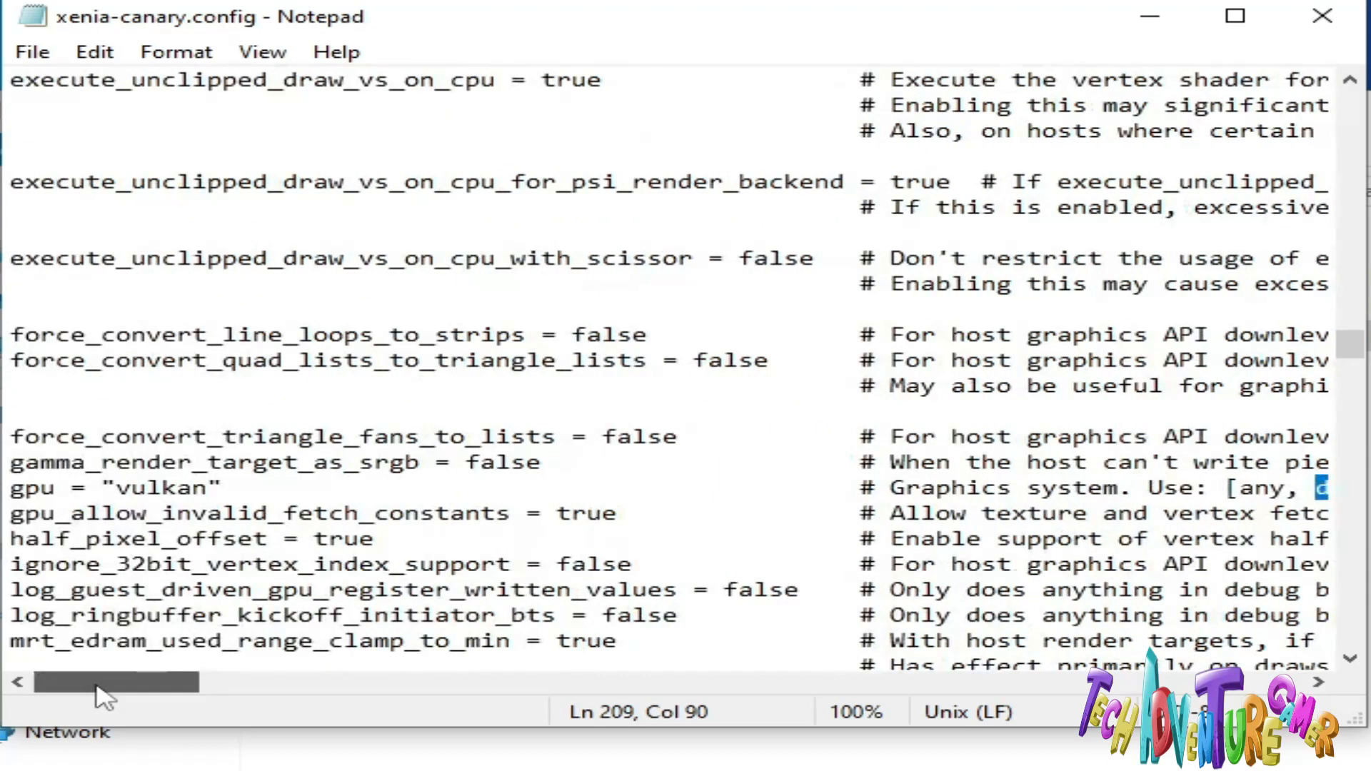
- Replace 'vulkan' with 'd3d12' on the gpu line and save the config
double_click(145, 487)
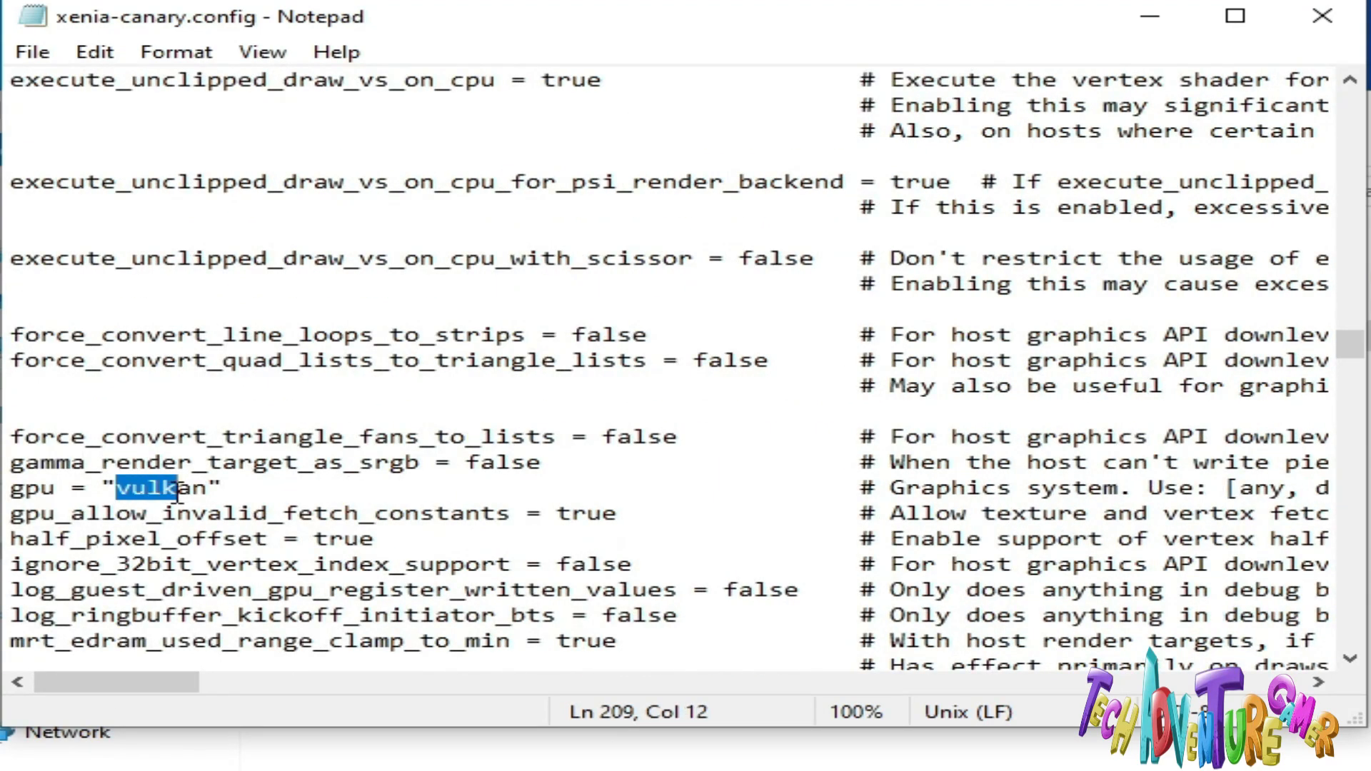
right_click(157, 487)
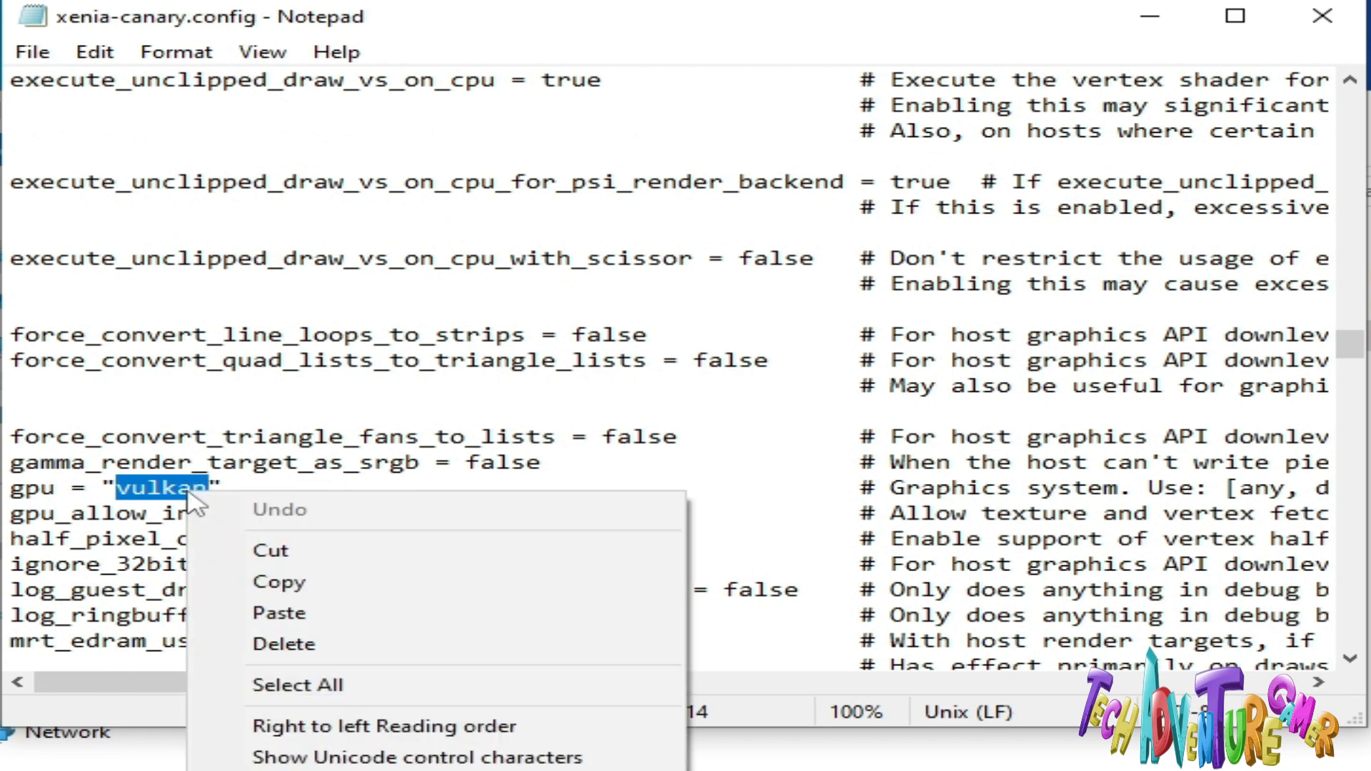
text(d3d12)
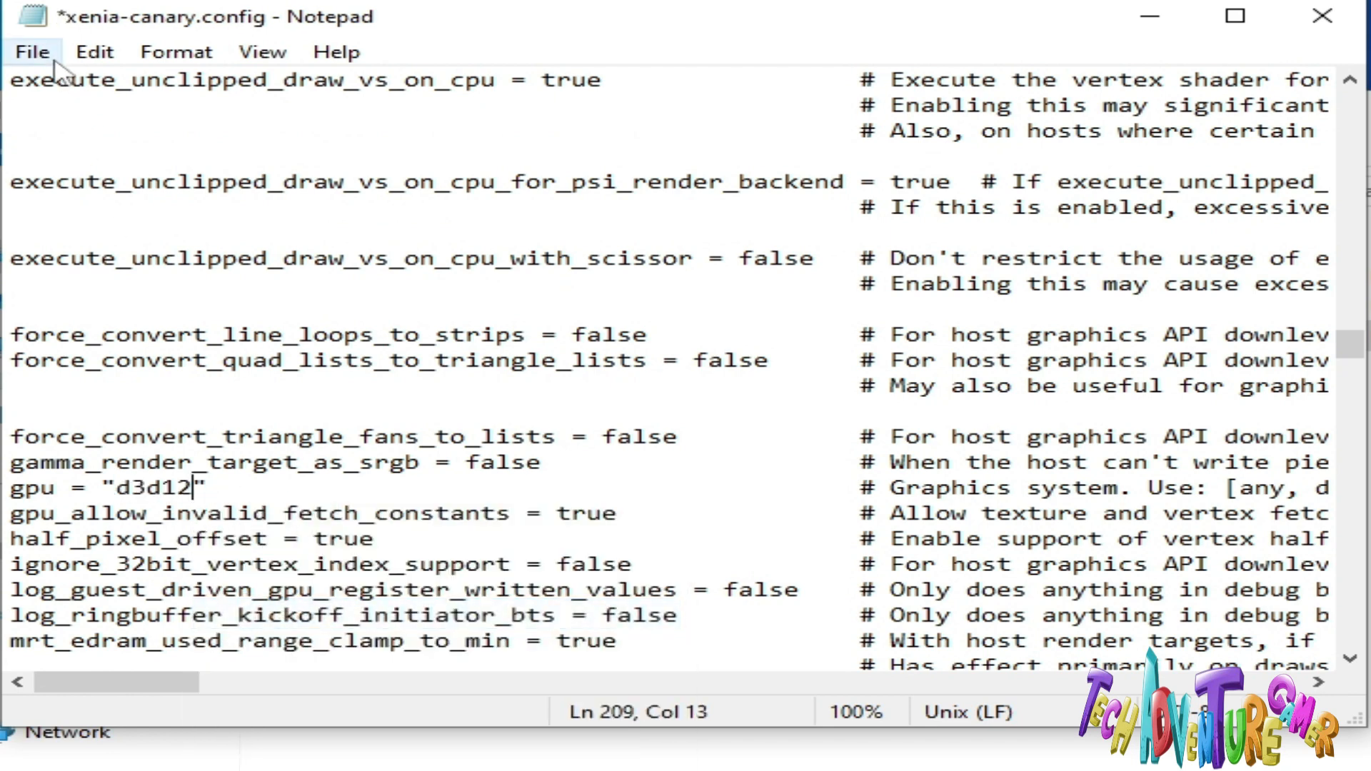
key(ctrl+s)
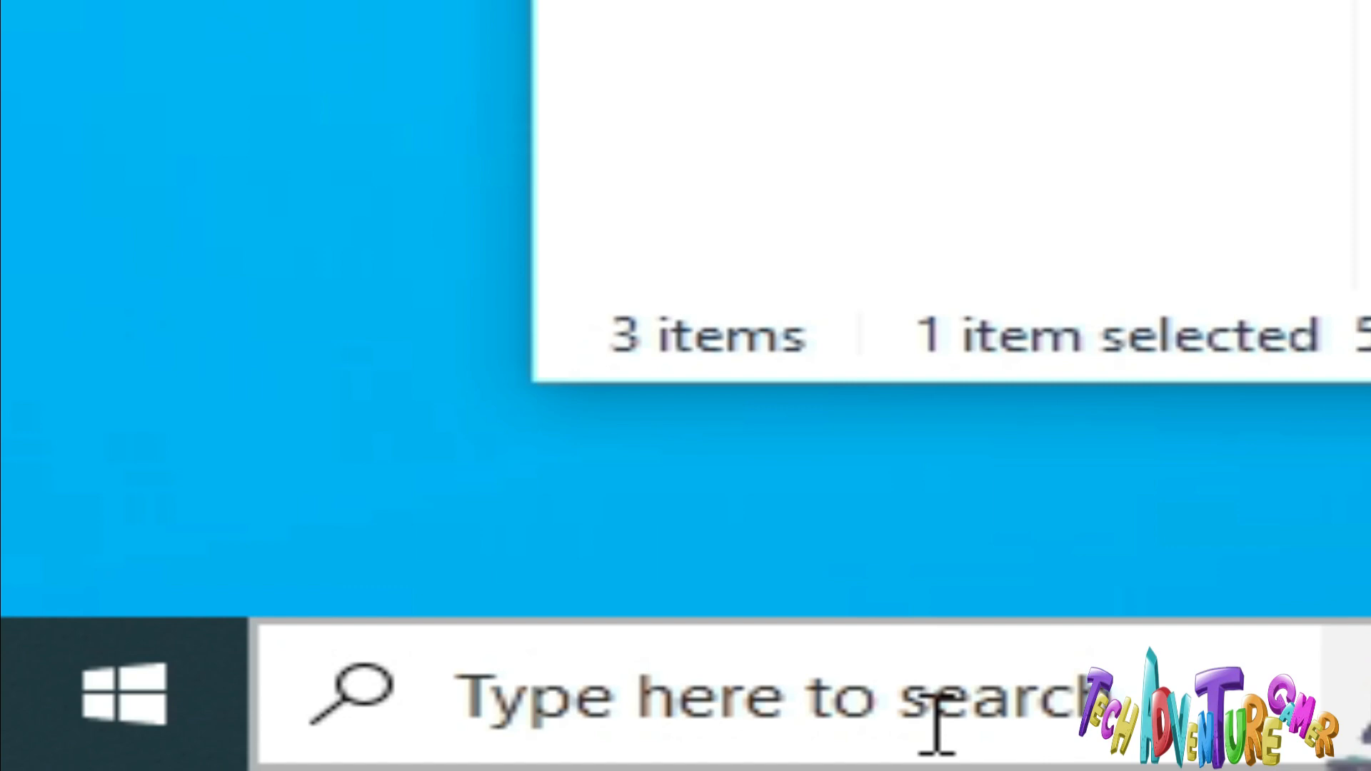
- Search for 'dxdiag' and launch the DirectX Diagnostic Tool
text(dxdiag)
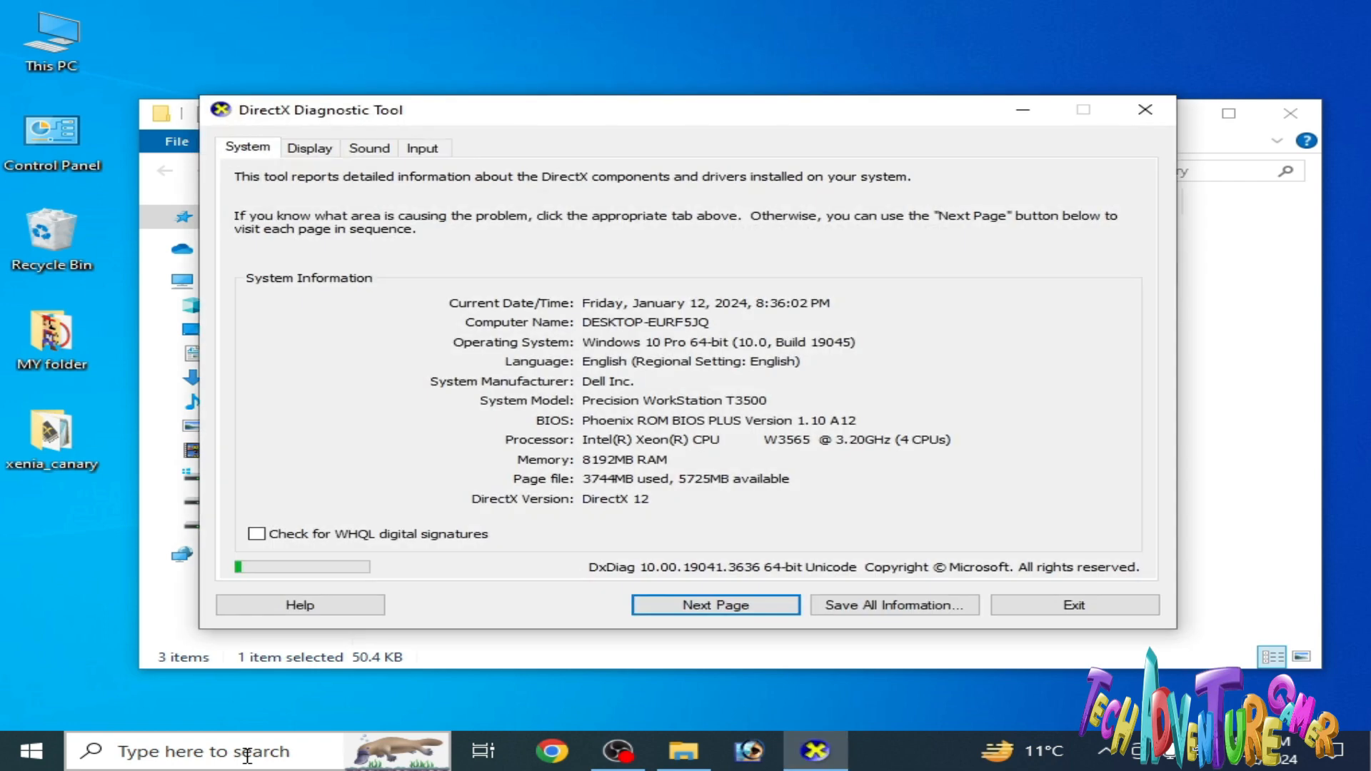
- View the Display tab showing GeForce GTX 750 with Direct3D DDI 12 and no problems
click(308, 148)
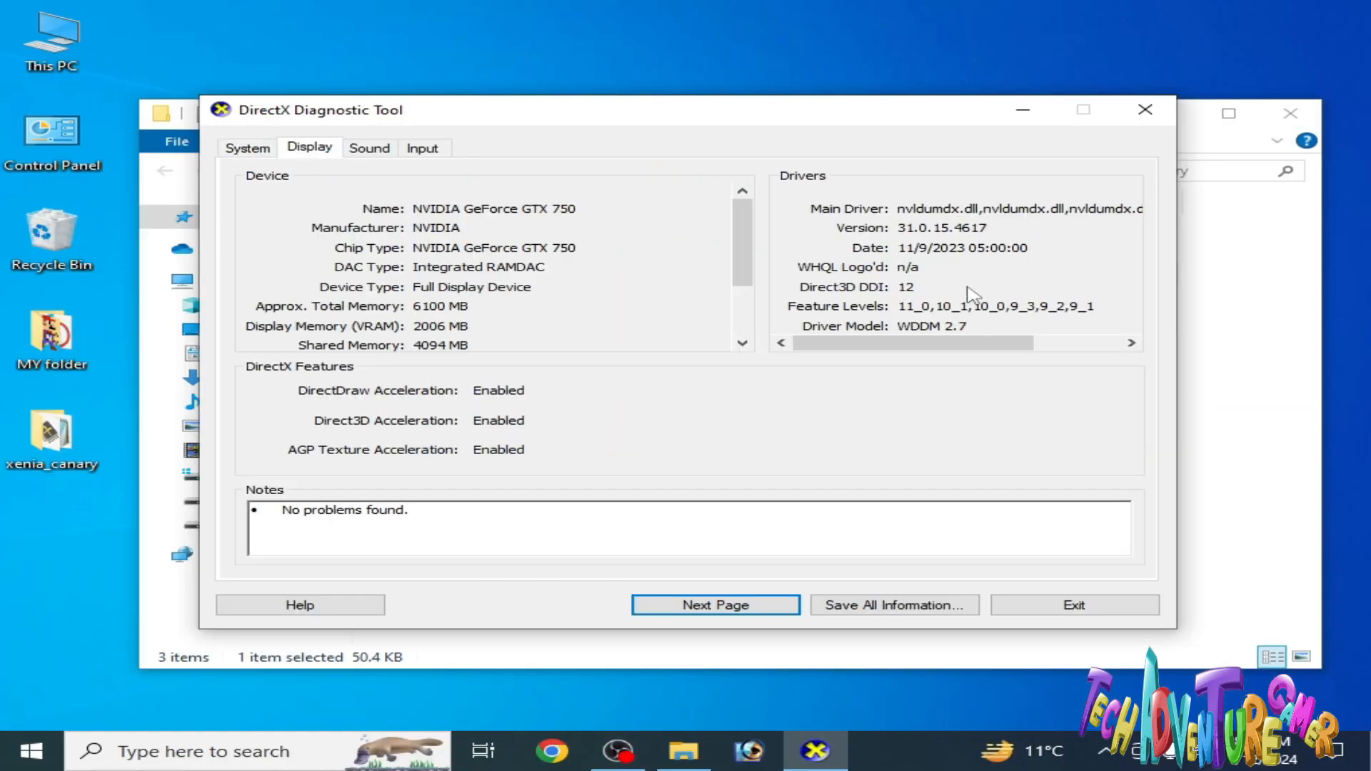
mouse_move(1008, 267)
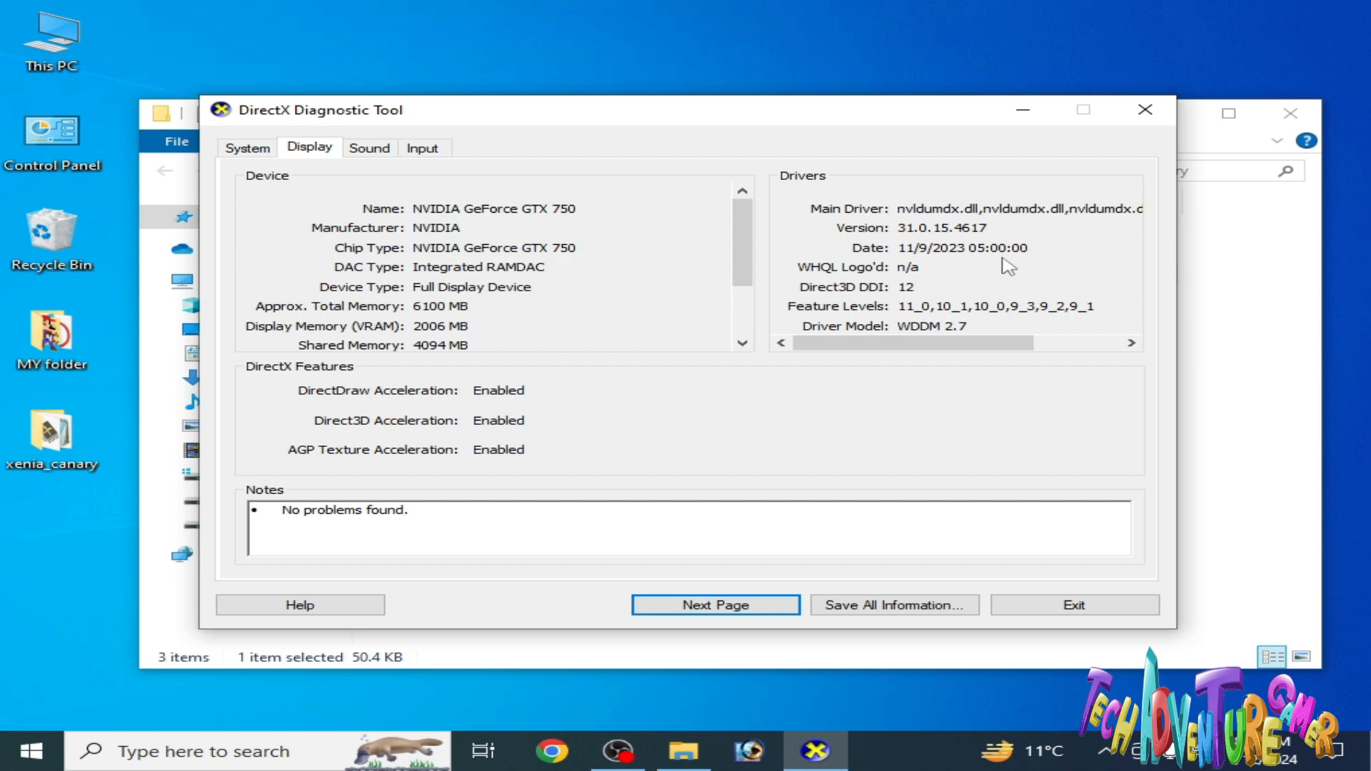
mouse_move(1008, 268)
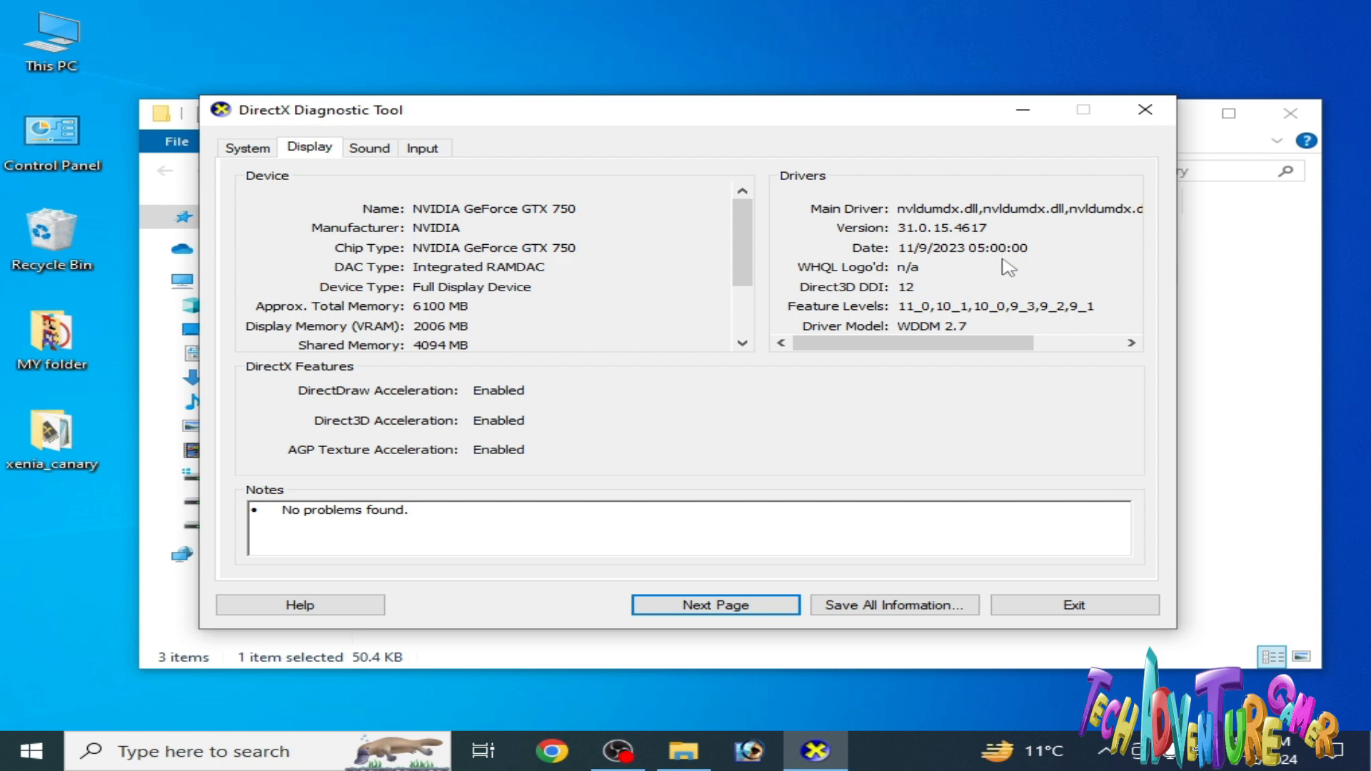